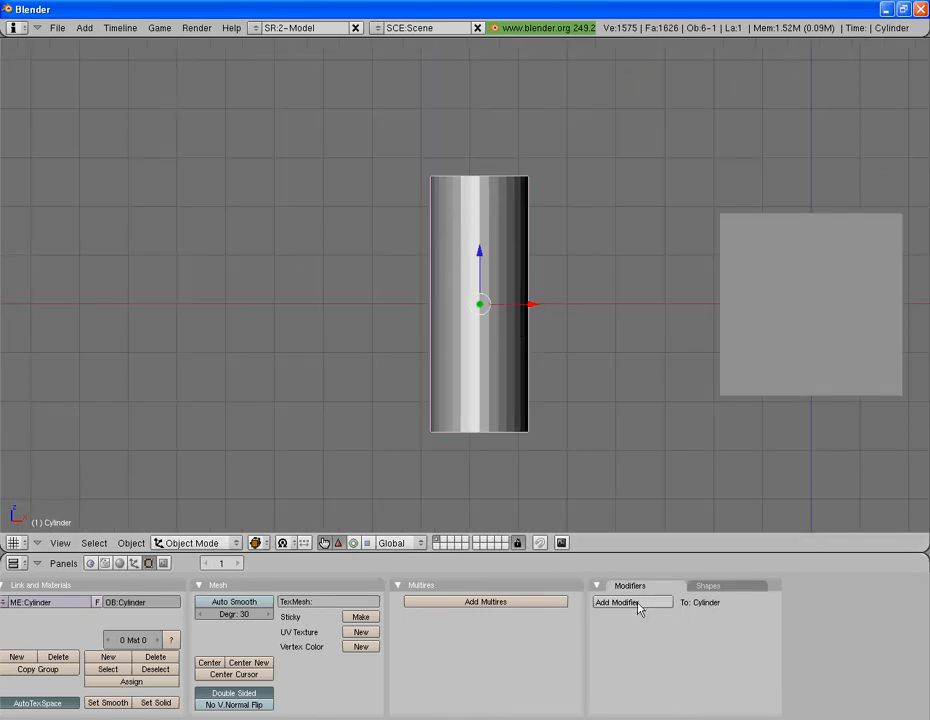
# - Add a Subsurf modifier to the cylinder and orbit the view back out around it
pyautogui.click(616, 602)
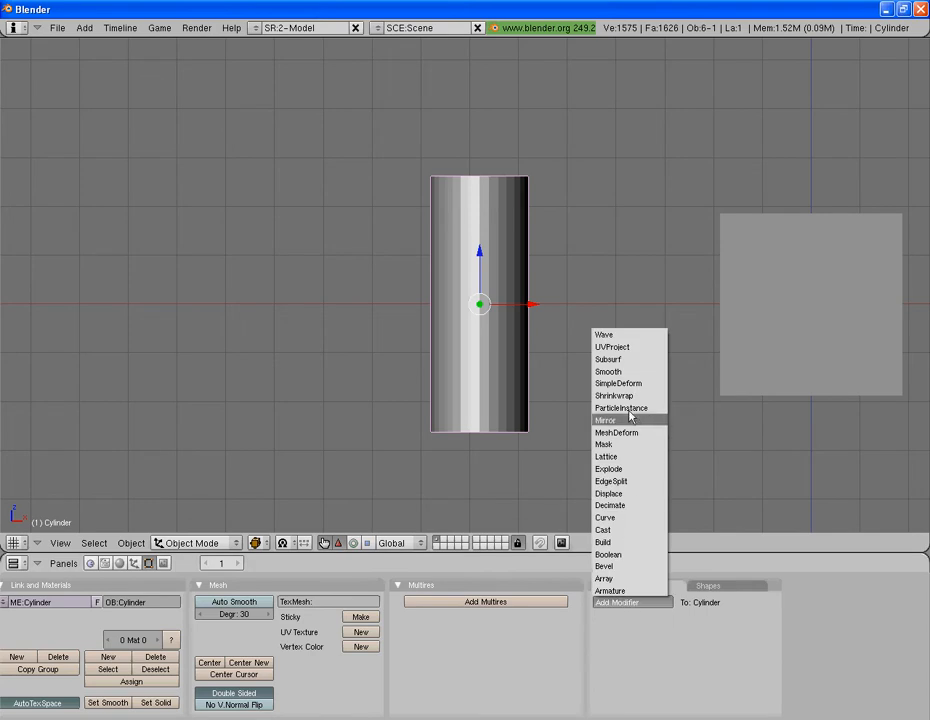
pyautogui.click(607, 359)
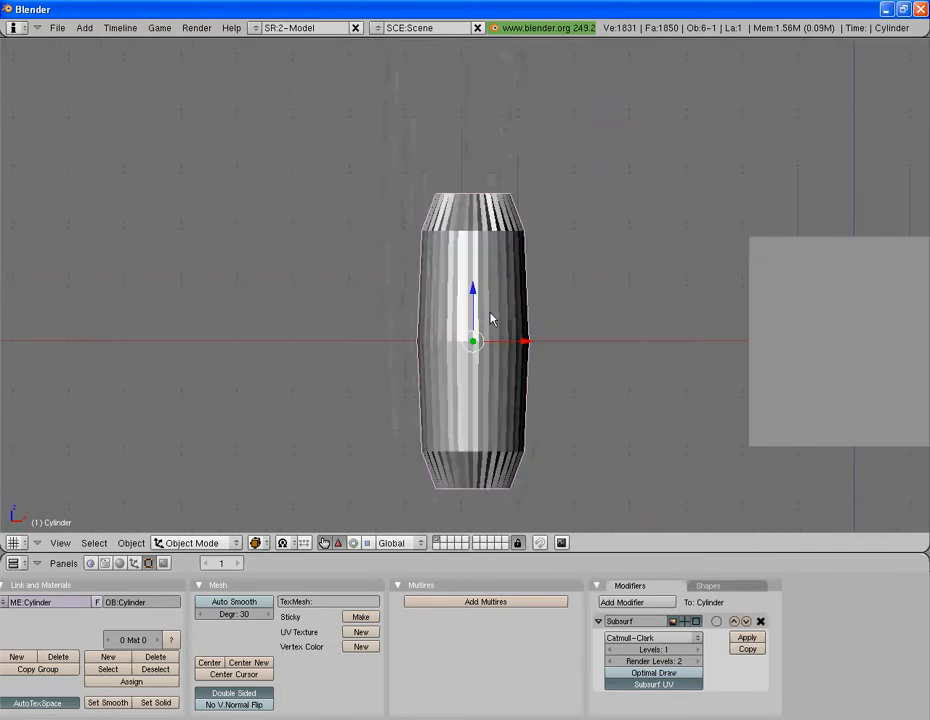
pyautogui.moveTo(490, 352)
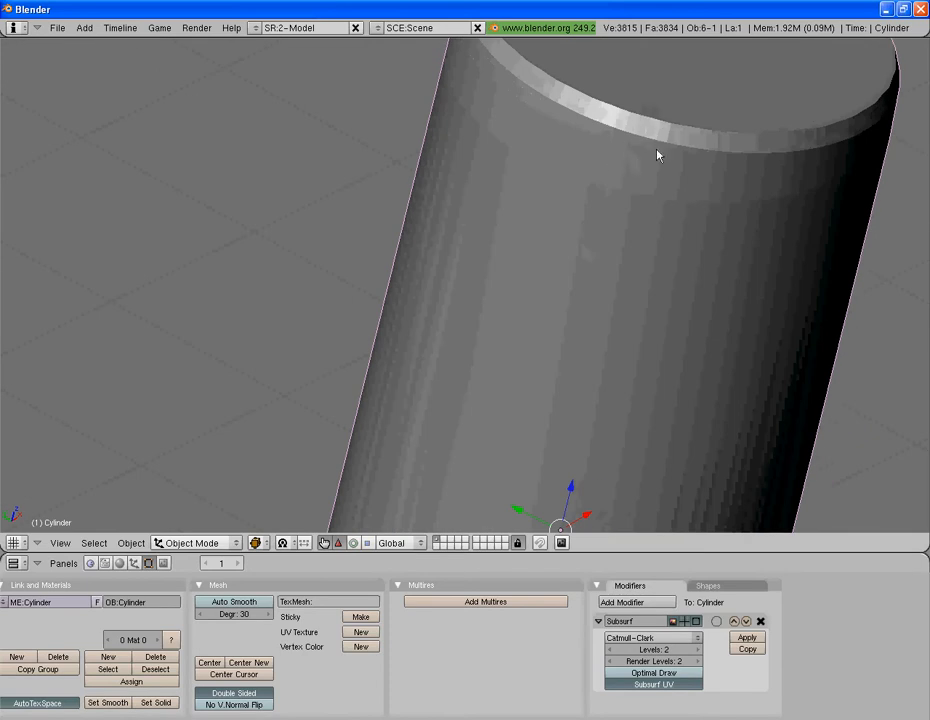
pyautogui.moveTo(658, 155); pyautogui.dragTo(556, 302)
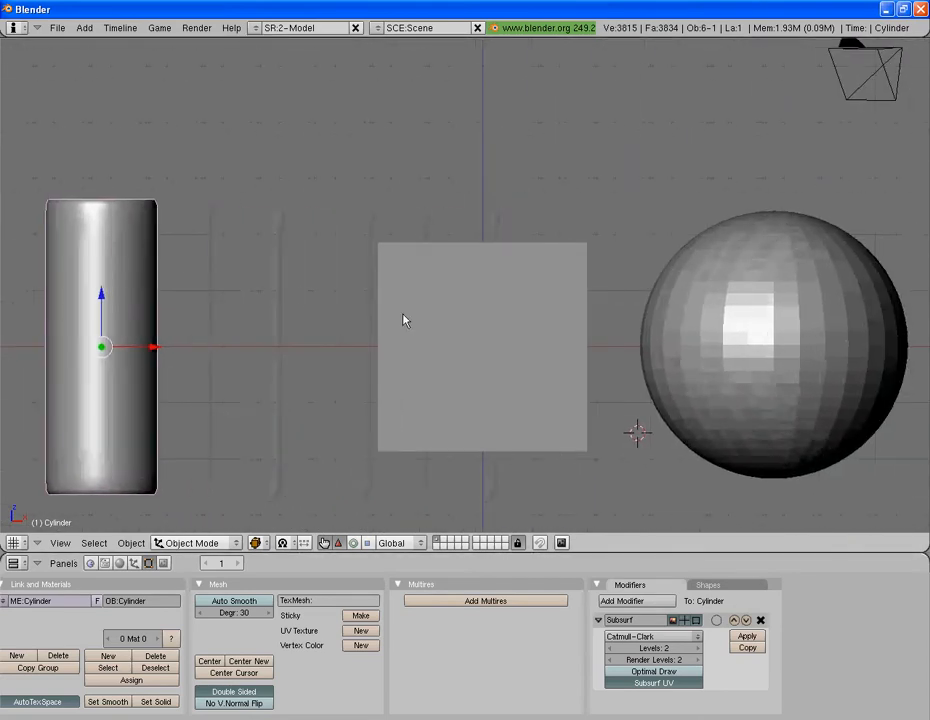
# - Select the cube, orbit to view it from another angle, and add a Subsurf modifier
pyautogui.click(636, 600)
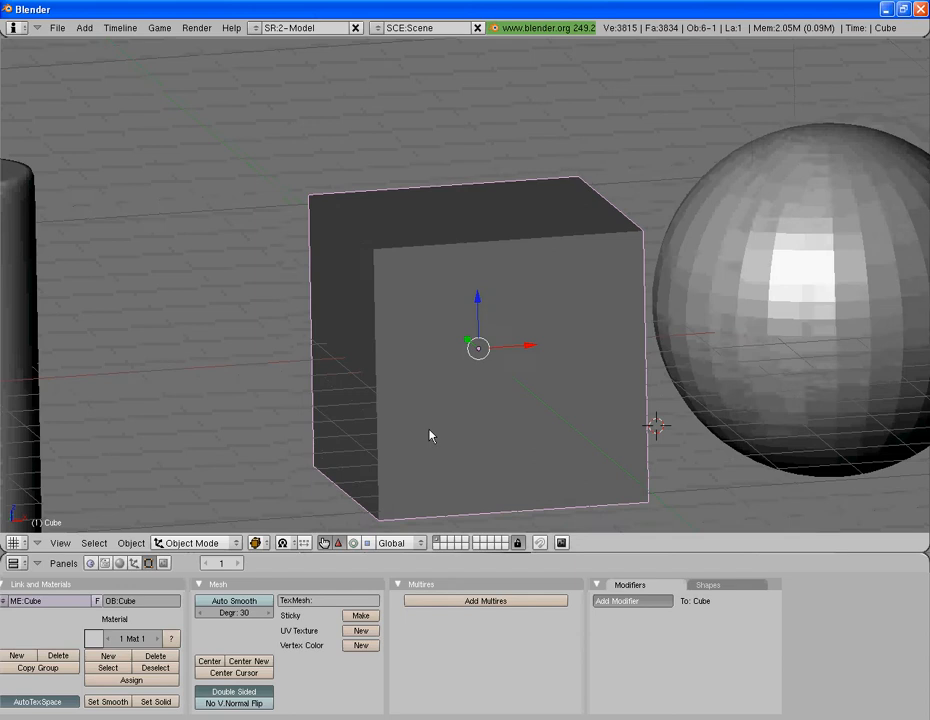
pyautogui.moveTo(430, 435); pyautogui.dragTo(390, 375)
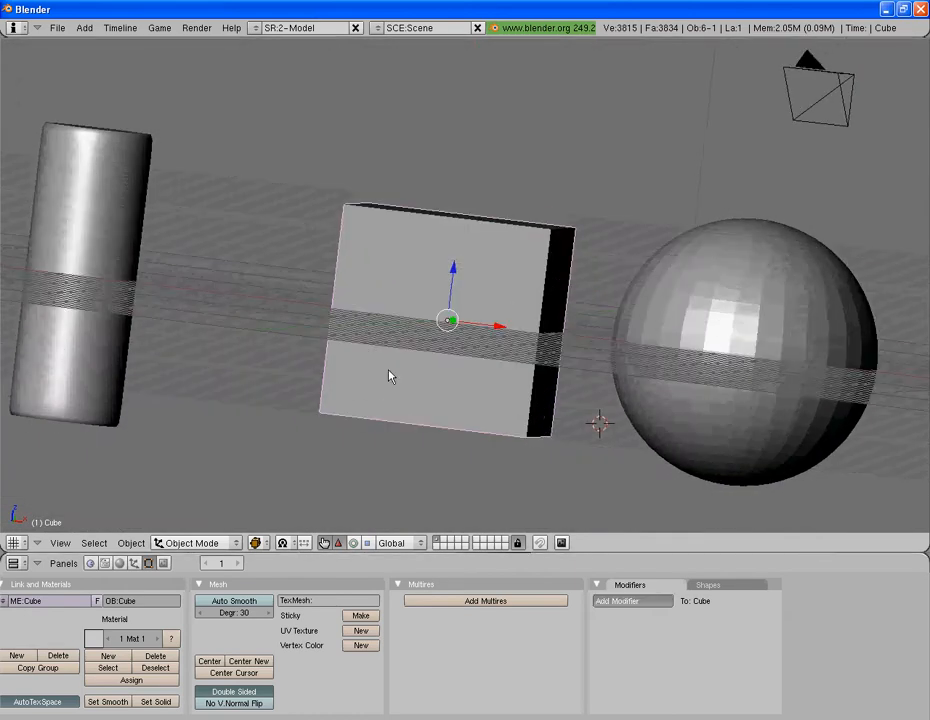
pyautogui.click(632, 600)
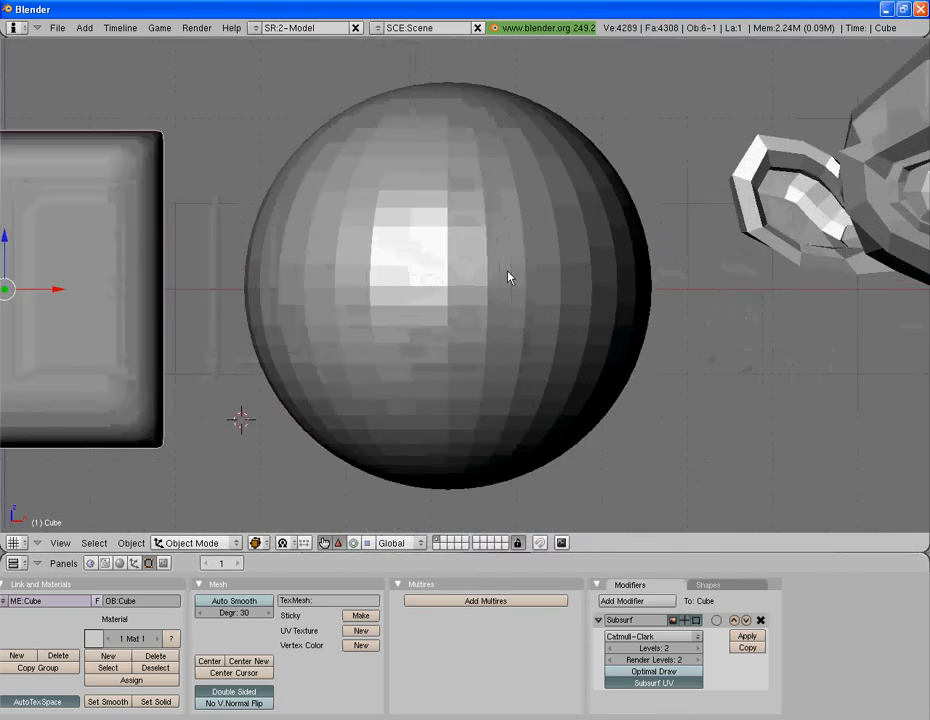
# - Select the UV sphere and add a level-1 Subsurf modifier from the Modifiers panel
pyautogui.click(453, 285)
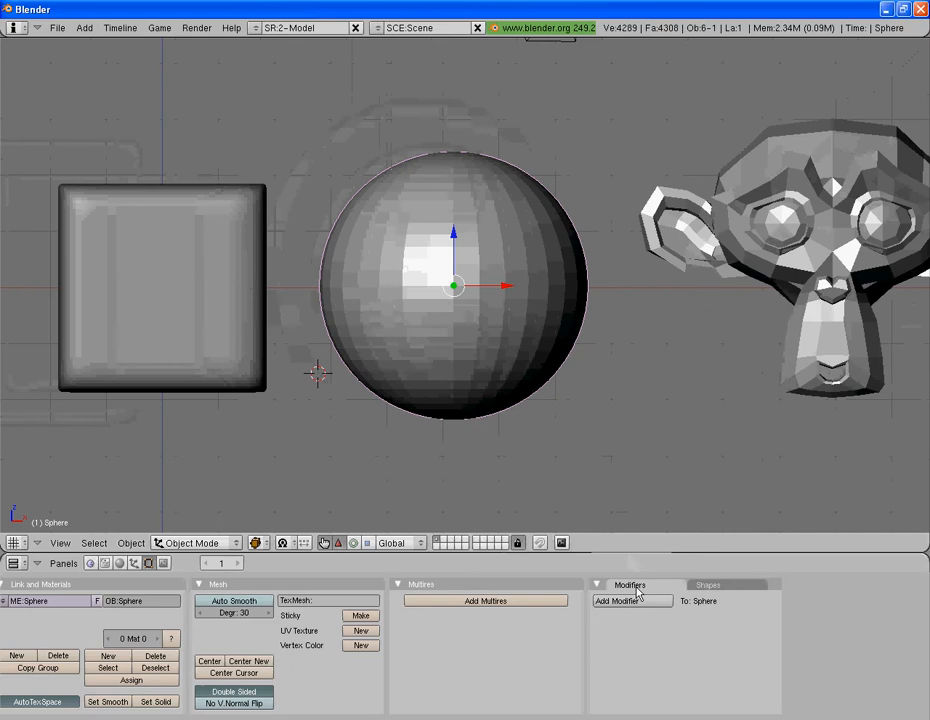
pyautogui.click(632, 600)
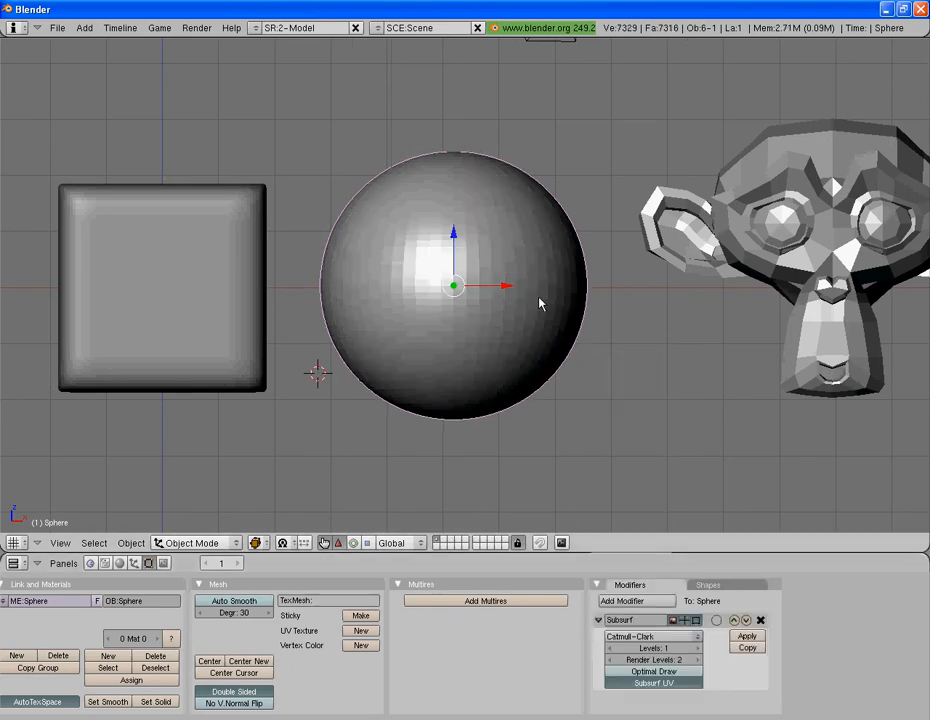
pyautogui.moveTo(547, 328)
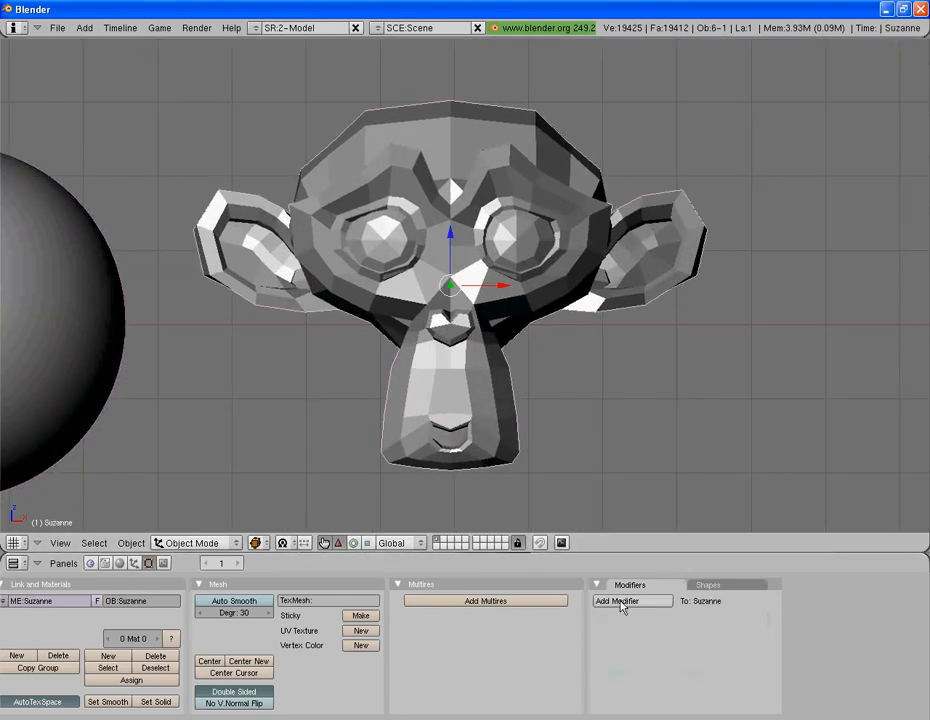
# - Add a level-2 Subsurf modifier to Suzanne and orbit to inspect the smoothed head
pyautogui.click(632, 600)
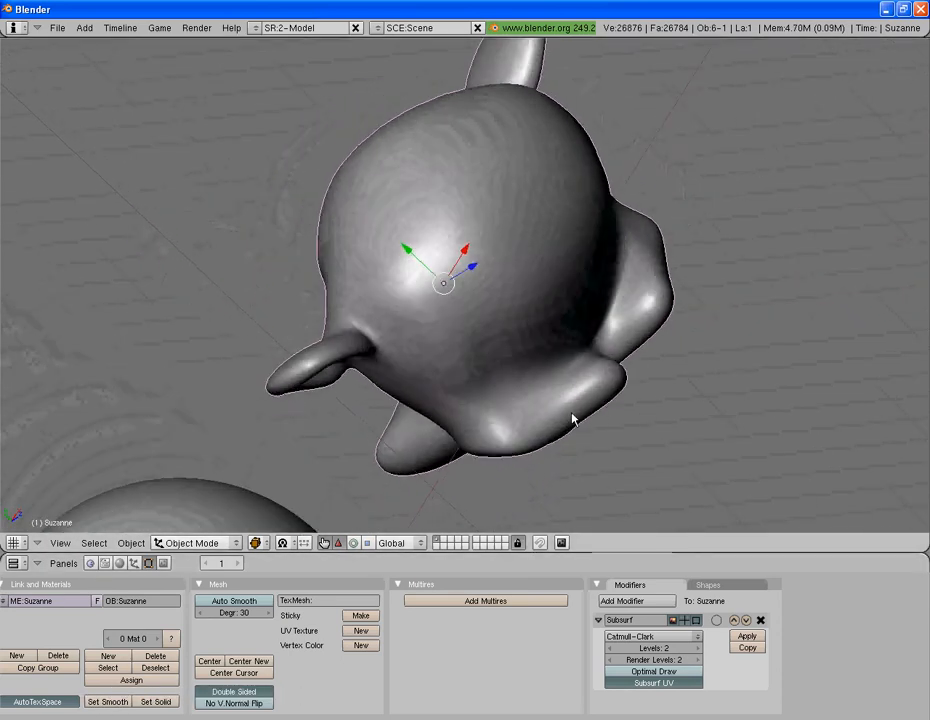
pyautogui.moveTo(570, 420); pyautogui.dragTo(370, 335)
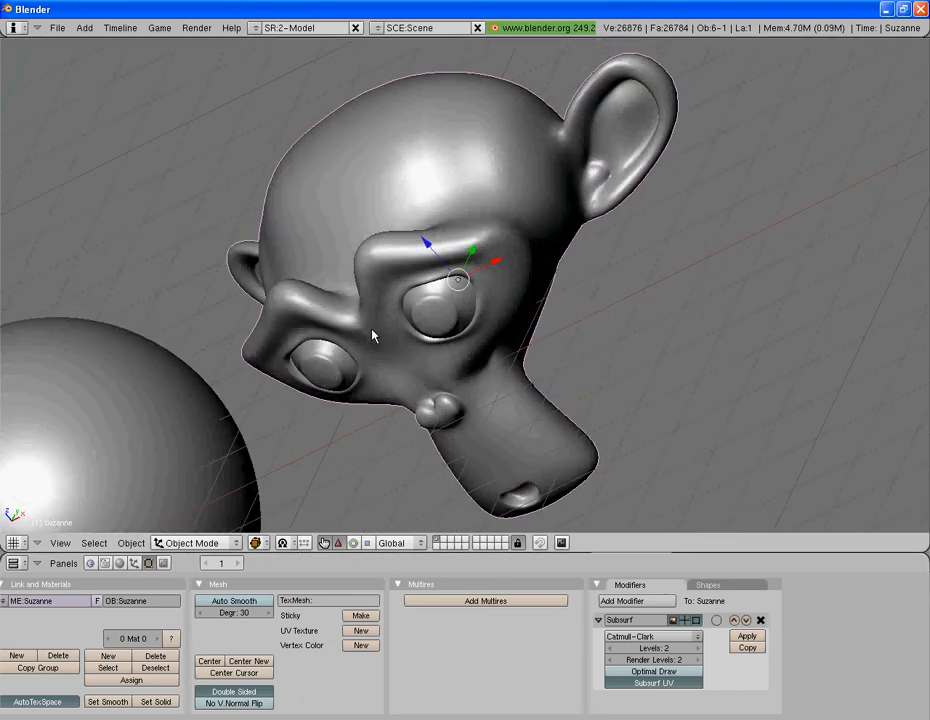